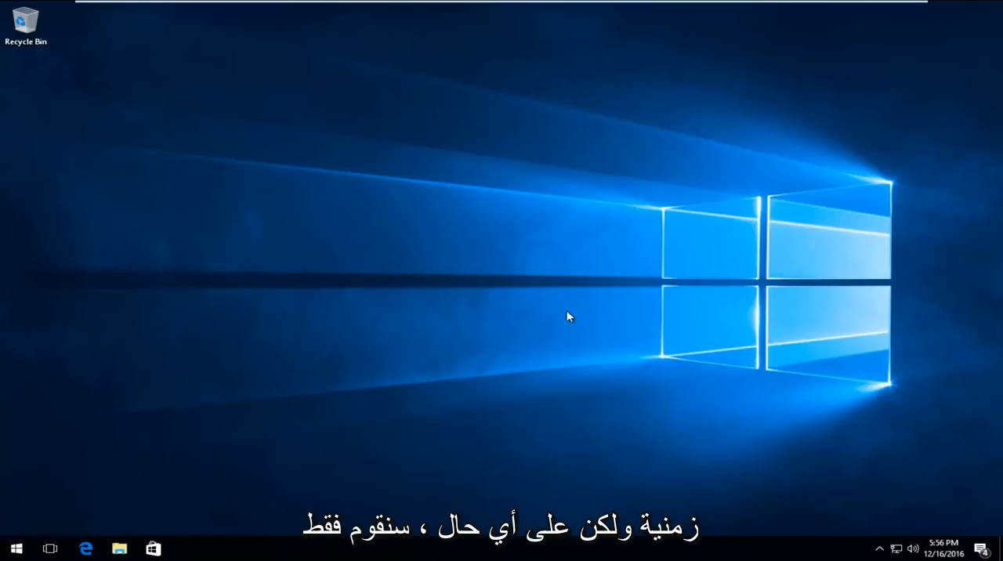
# Step: Search the Start menu for 'chrome' and launch Google Chrome
pyautogui.click(9, 546)
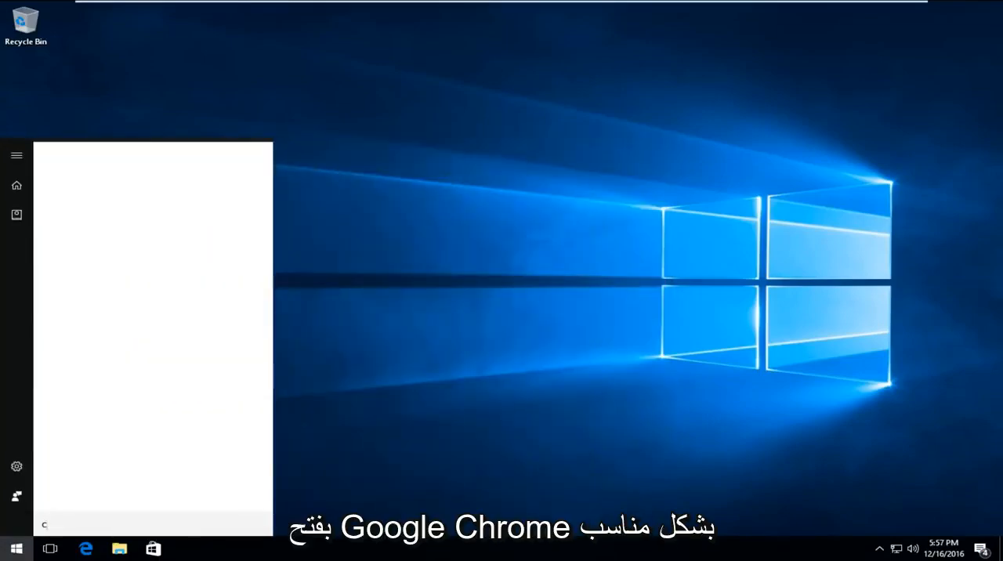
pyautogui.write('chrome')
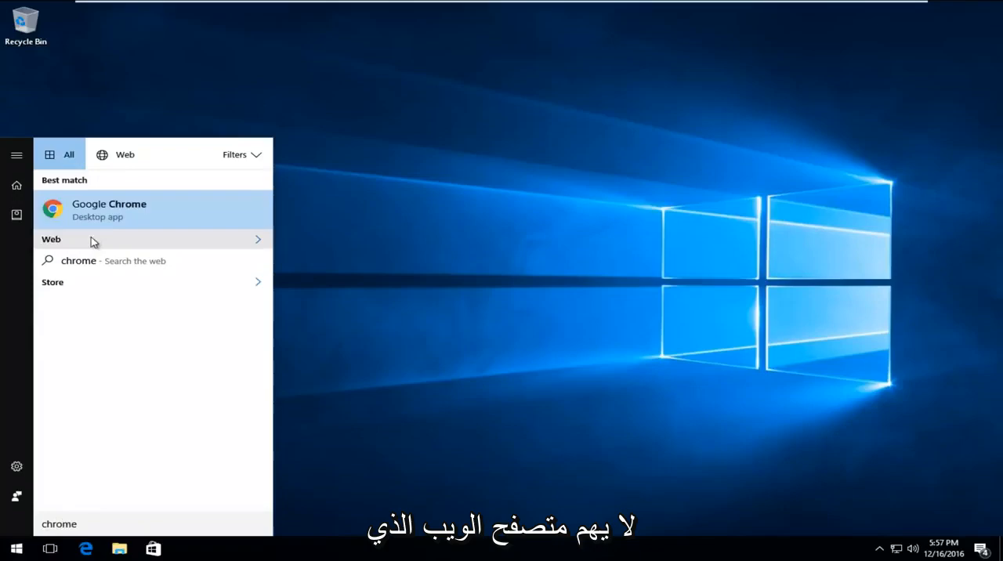
pyautogui.click(110, 209)
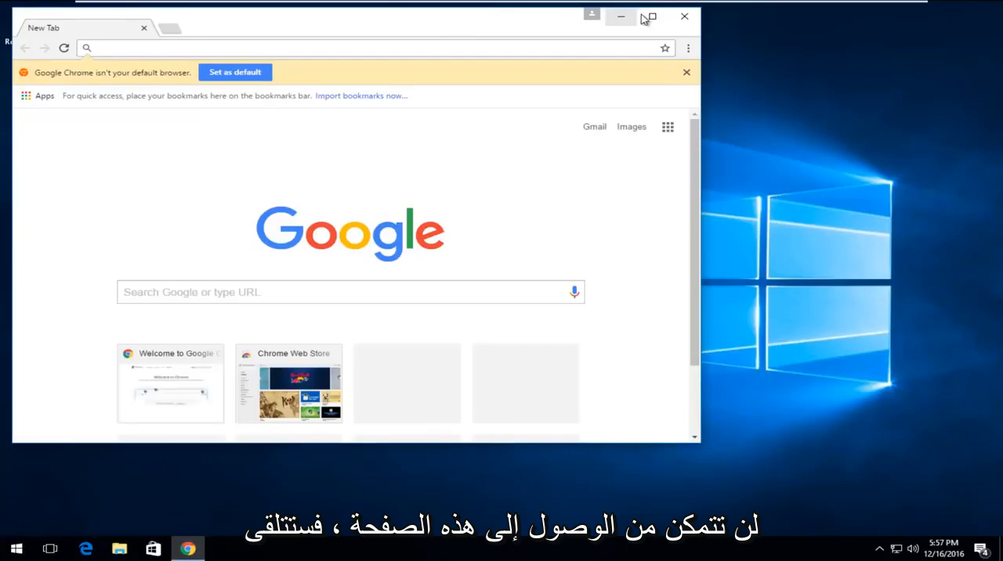
# Step: Maximize Chrome, load the Google home page, then begin entering ask.com
pyautogui.click(653, 16)
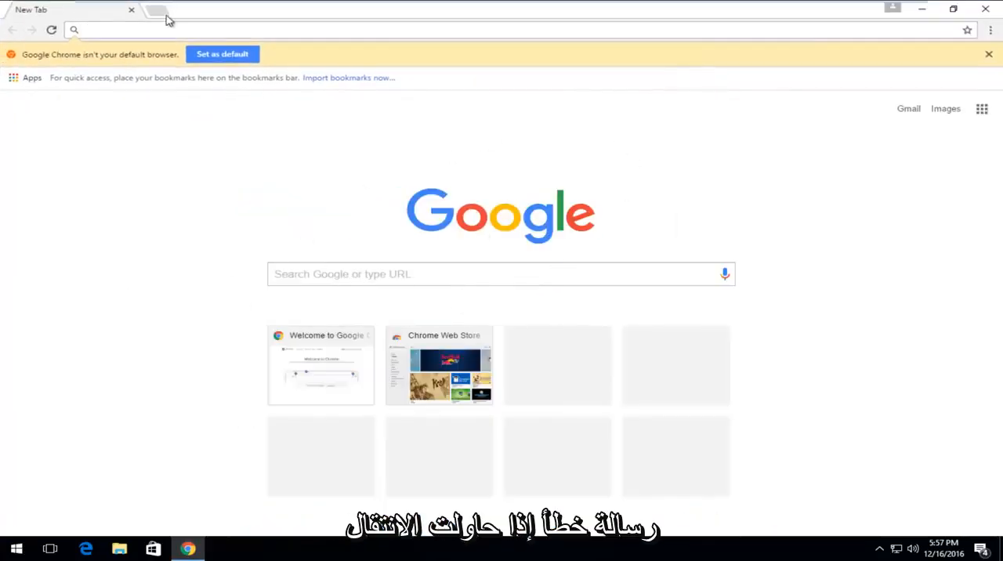
pyautogui.write('googloe')
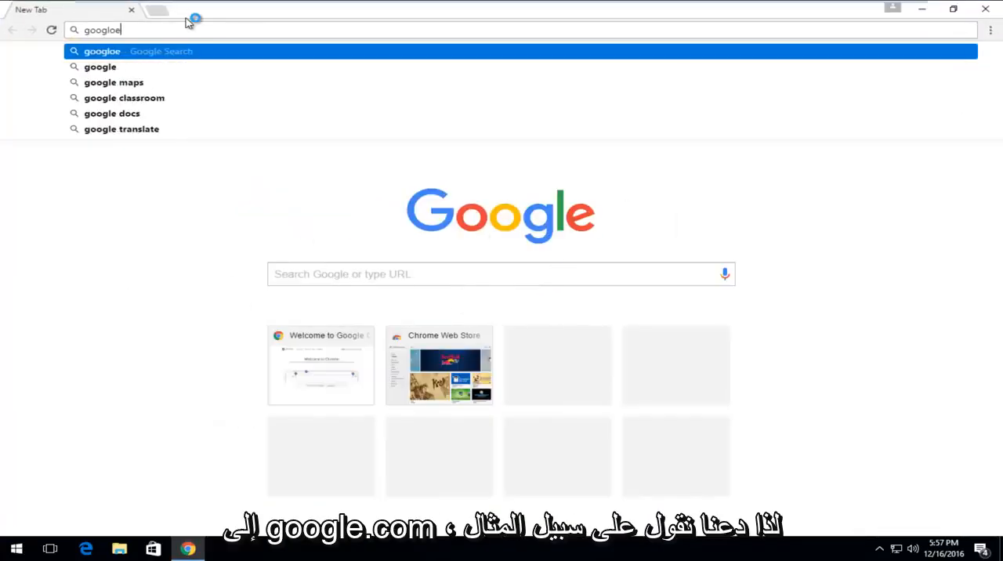
pyautogui.press('Enter')
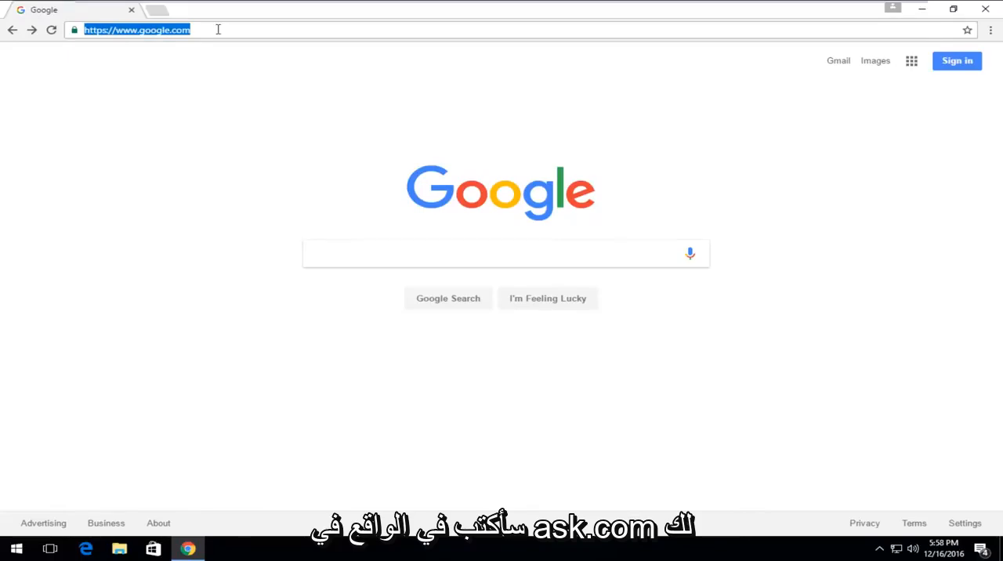
pyautogui.write('ask.com')
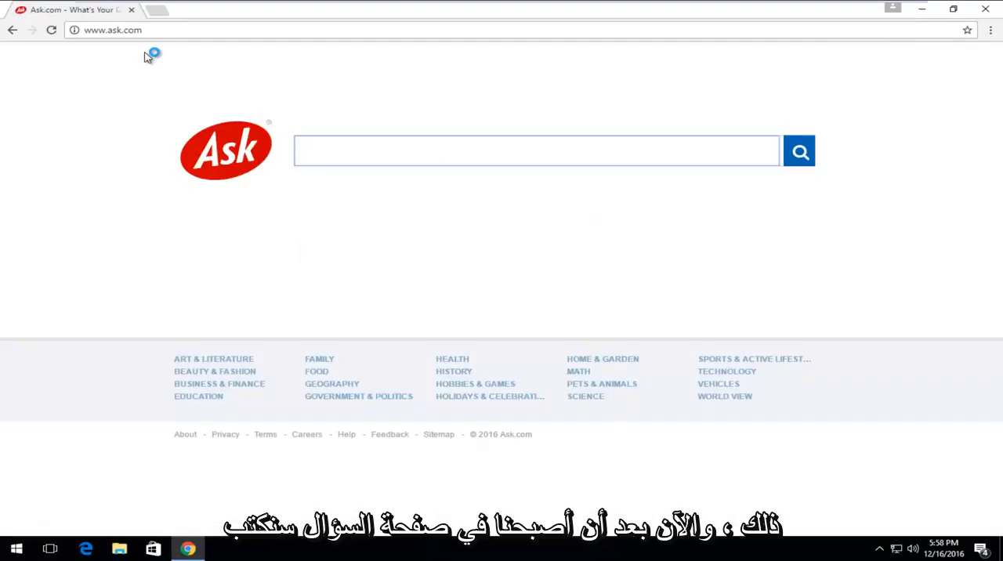
pyautogui.moveTo(310, 181)
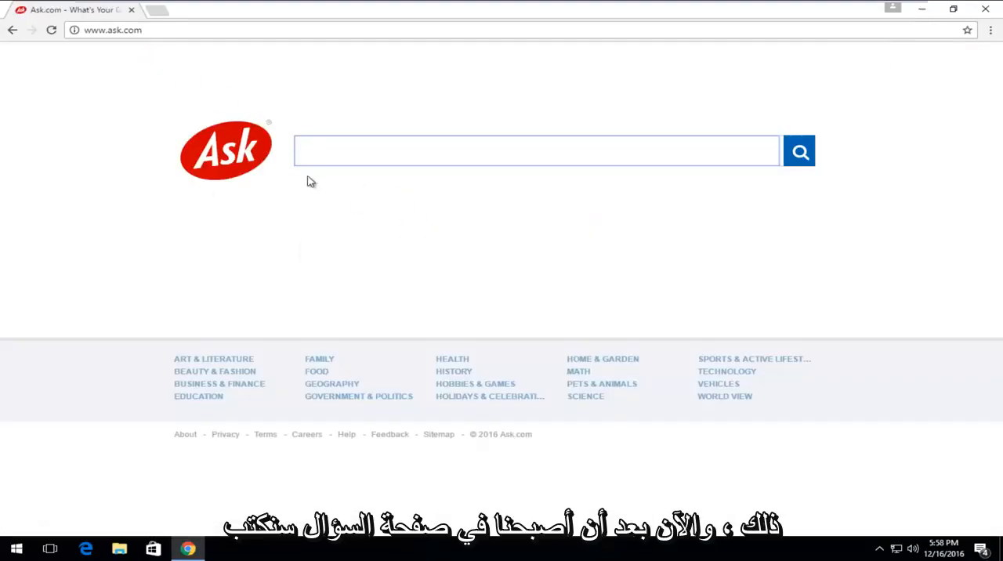
# Step: Search Ask.com for 'google india'
pyautogui.write('google')
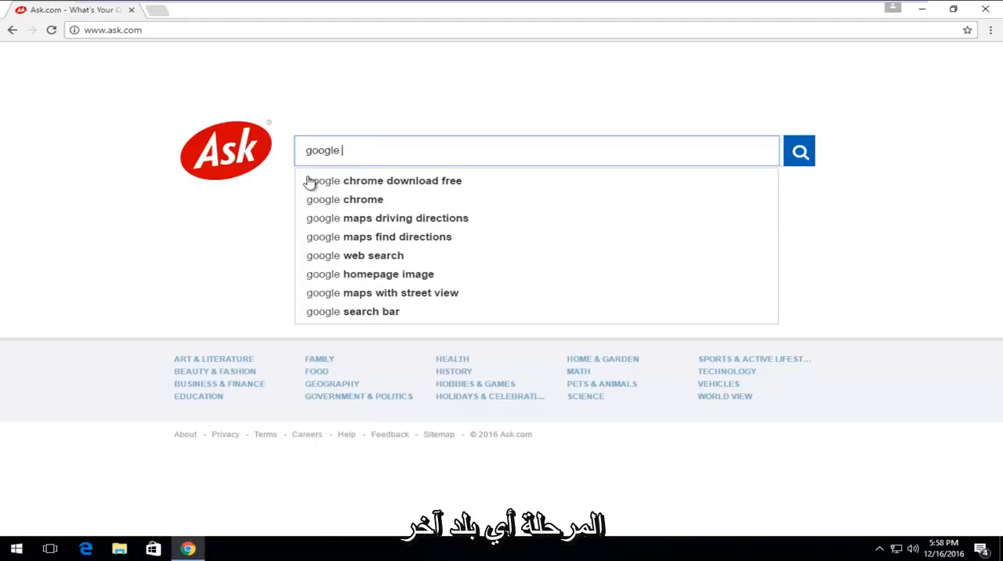
pyautogui.press('Backspace')
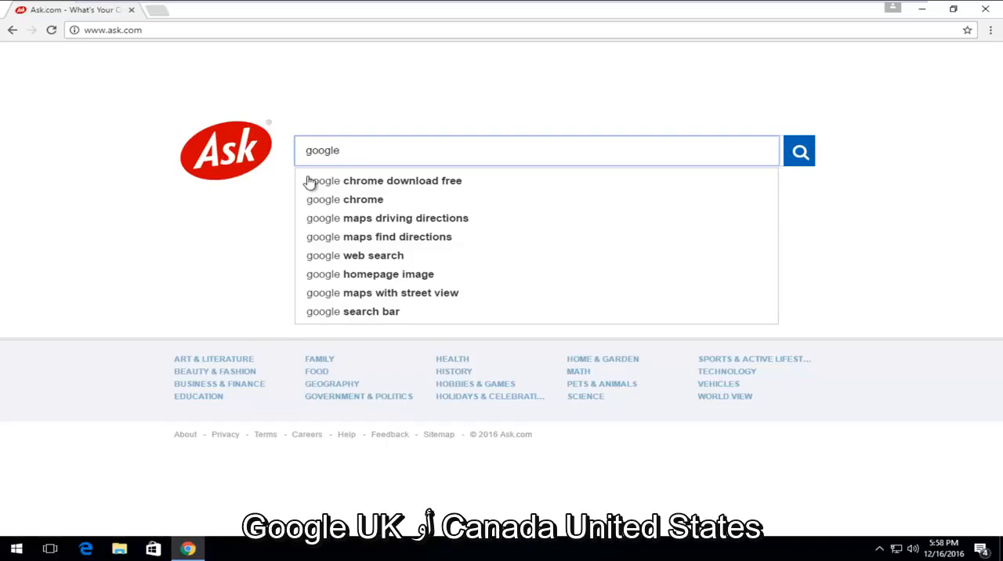
pyautogui.write('" "')
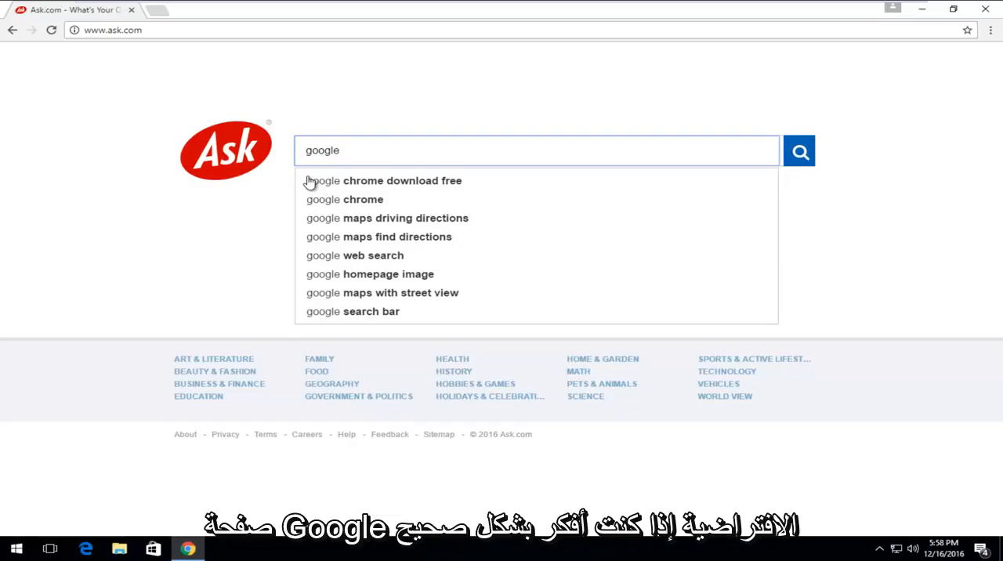
pyautogui.write('" "')
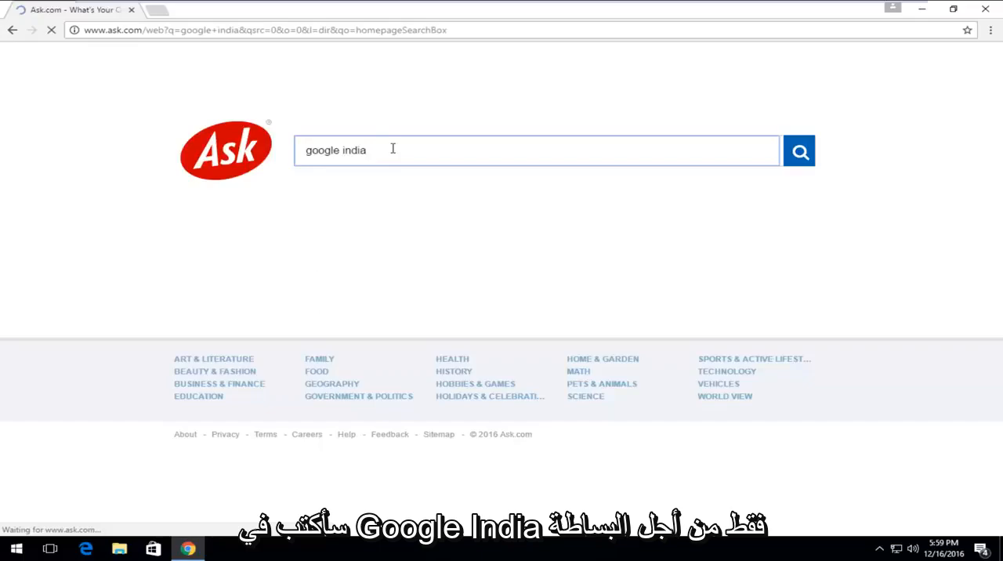
pyautogui.click(800, 150)
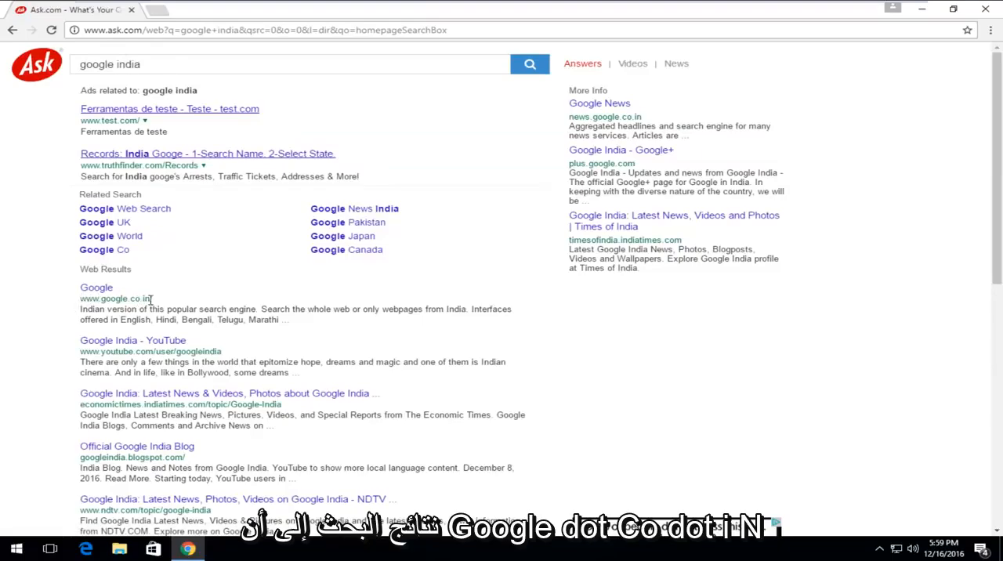
pyautogui.click(95, 288)
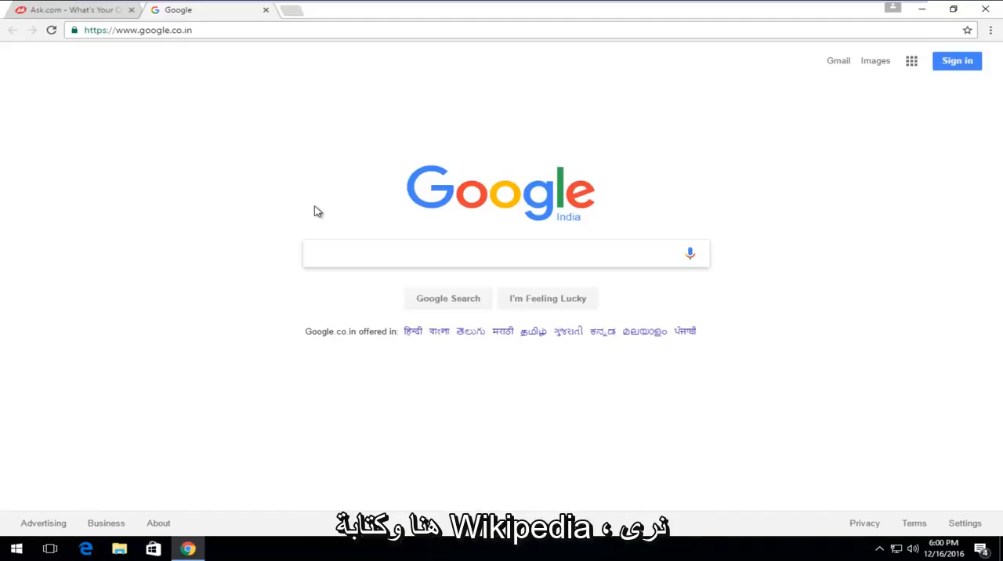
# Step: Search Google India for 'wikipedia', return home, and select the google.co.in address
pyautogui.write('wikipedia')
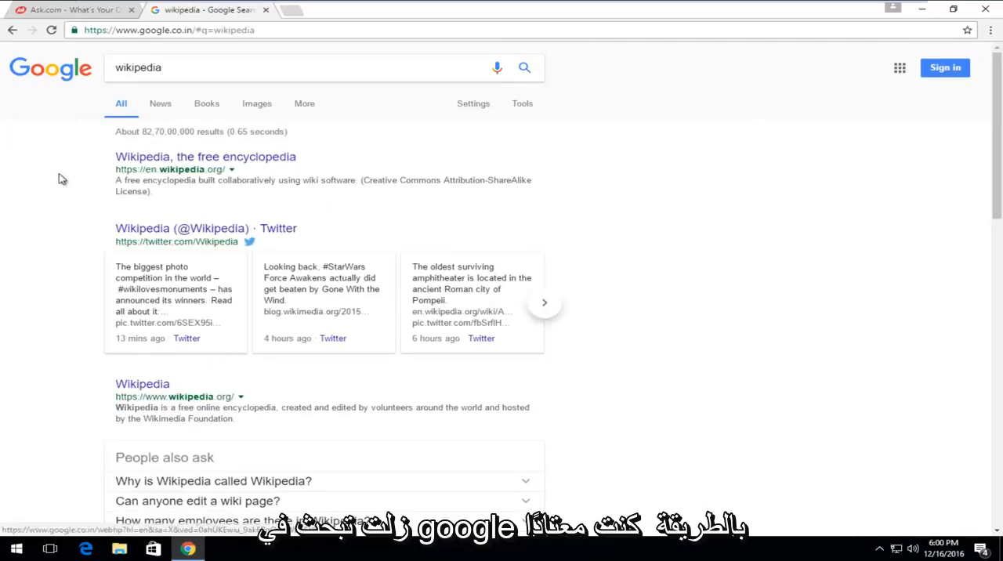
pyautogui.click(7, 33)
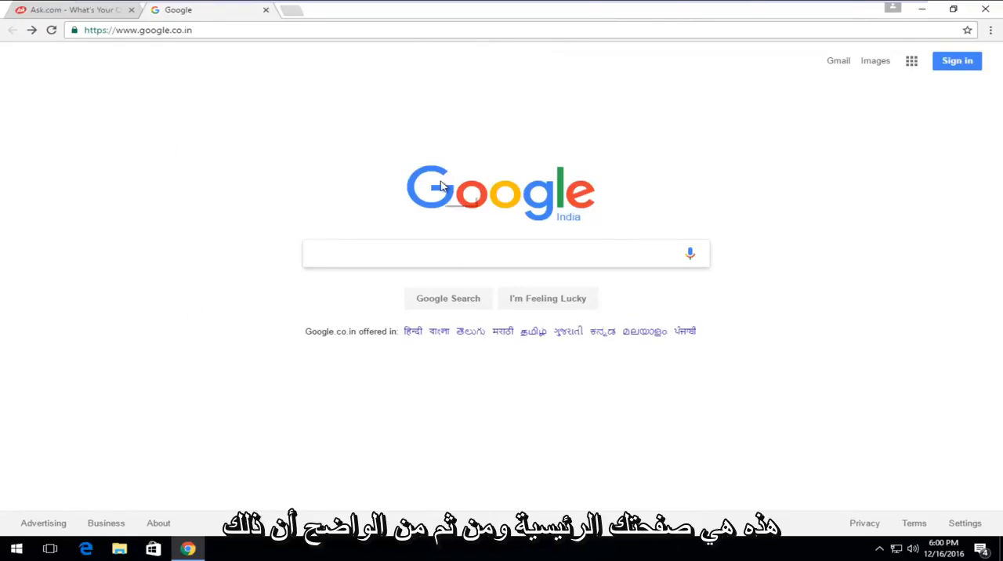
pyautogui.moveTo(441, 186)
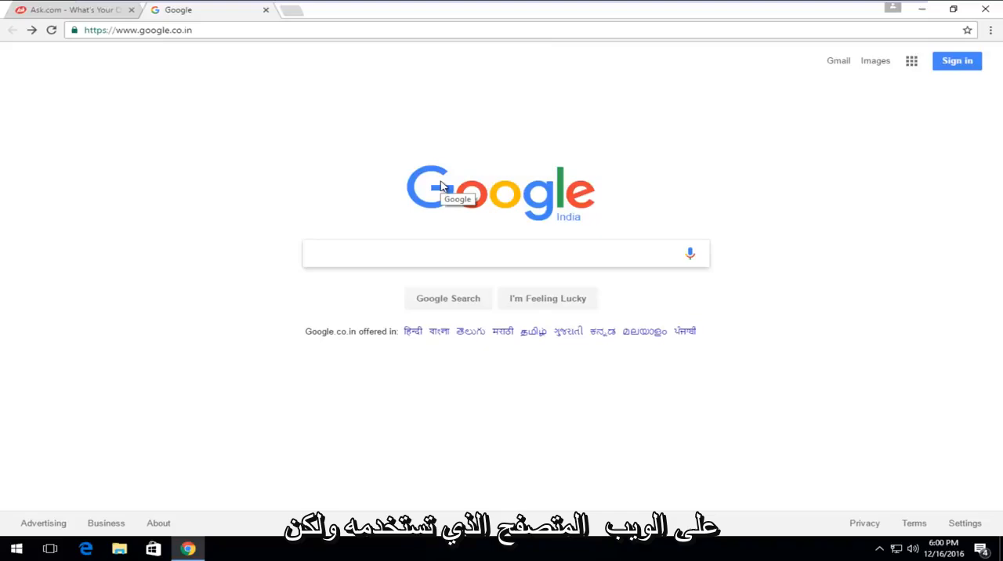
pyautogui.click(504, 254)
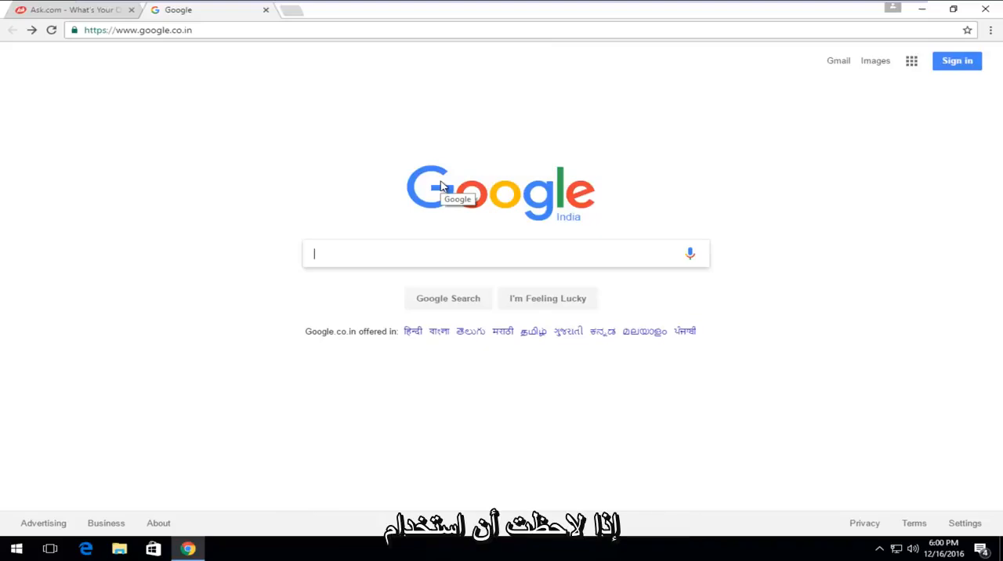
pyautogui.moveTo(225, 287)
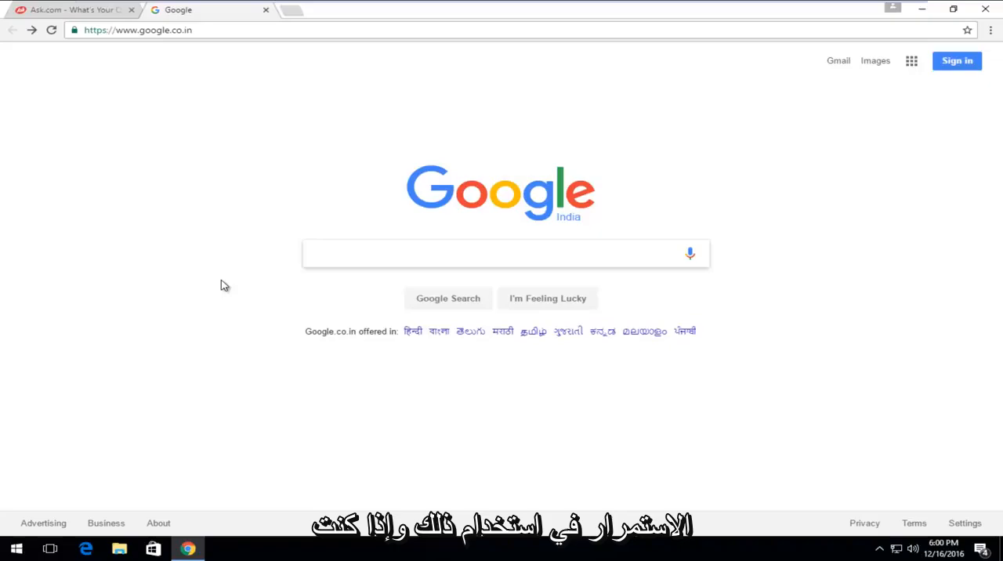
pyautogui.moveTo(204, 255)
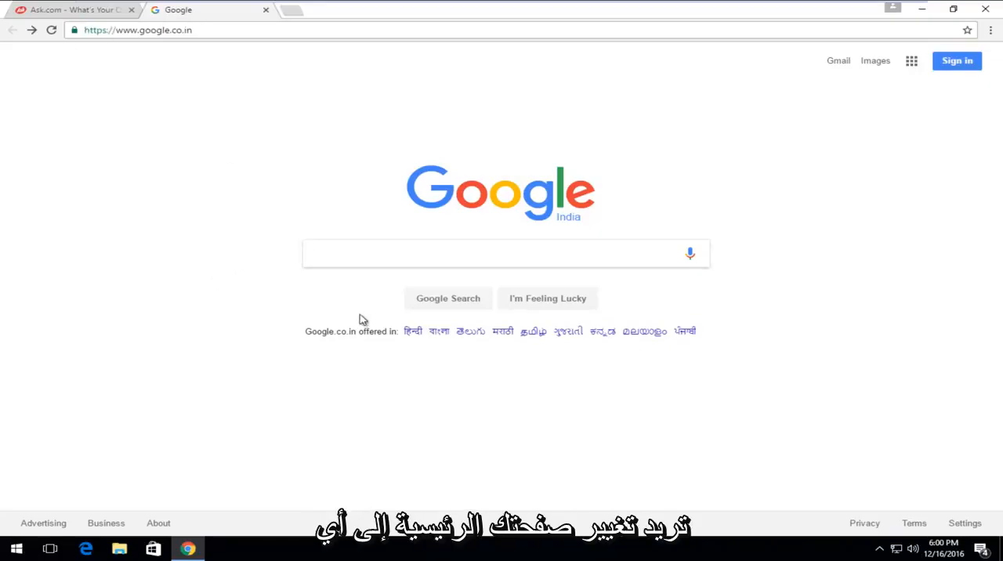
pyautogui.doubleClick(147, 32)
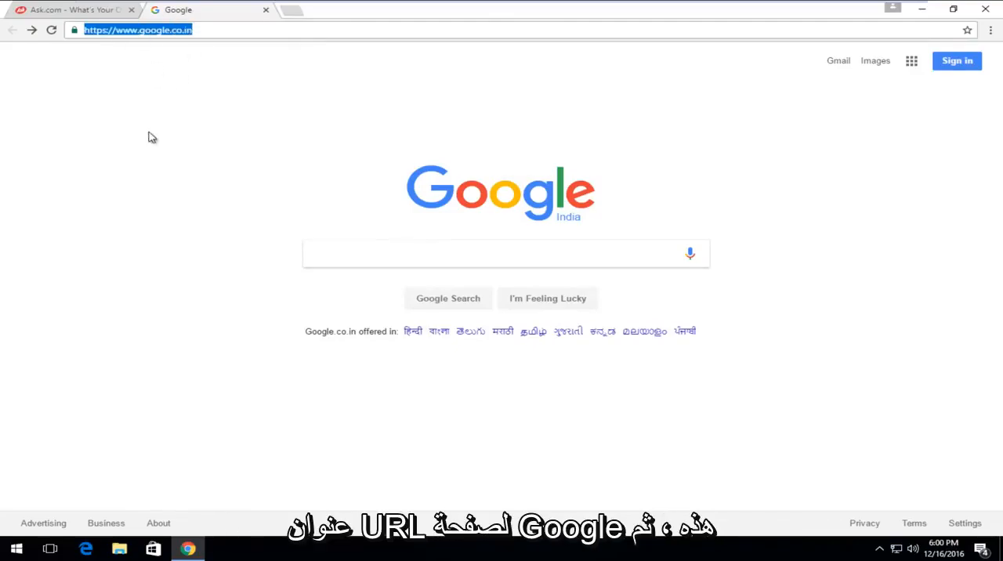
# Step: Open Chrome Settings from the three-dot menu
pyautogui.click(991, 30)
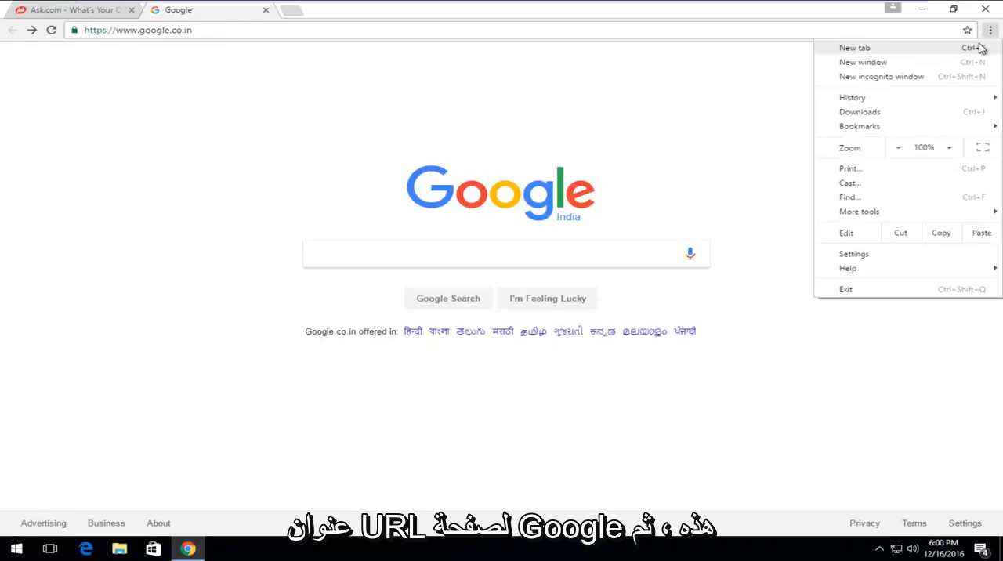
pyautogui.moveTo(898, 156)
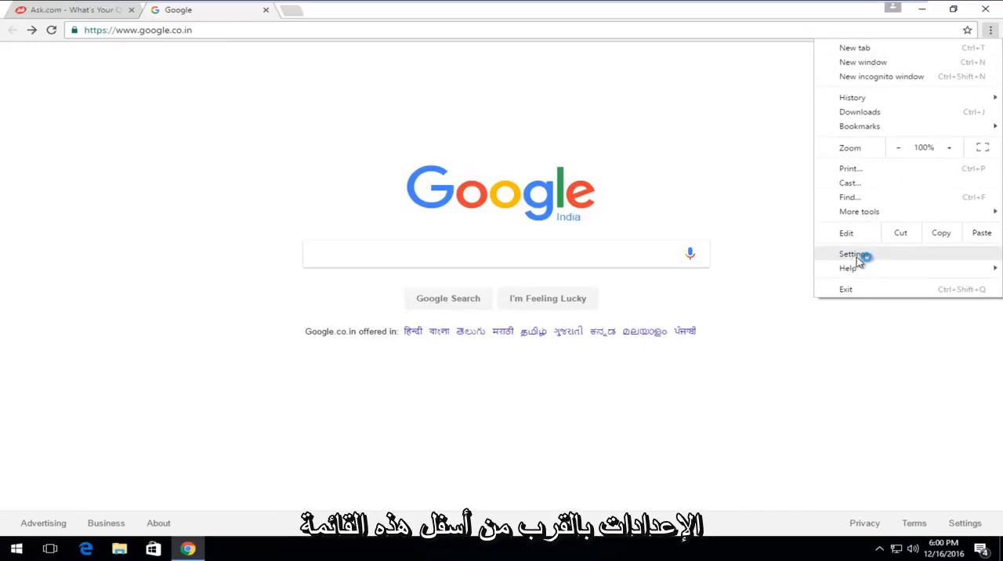
pyautogui.click(850, 254)
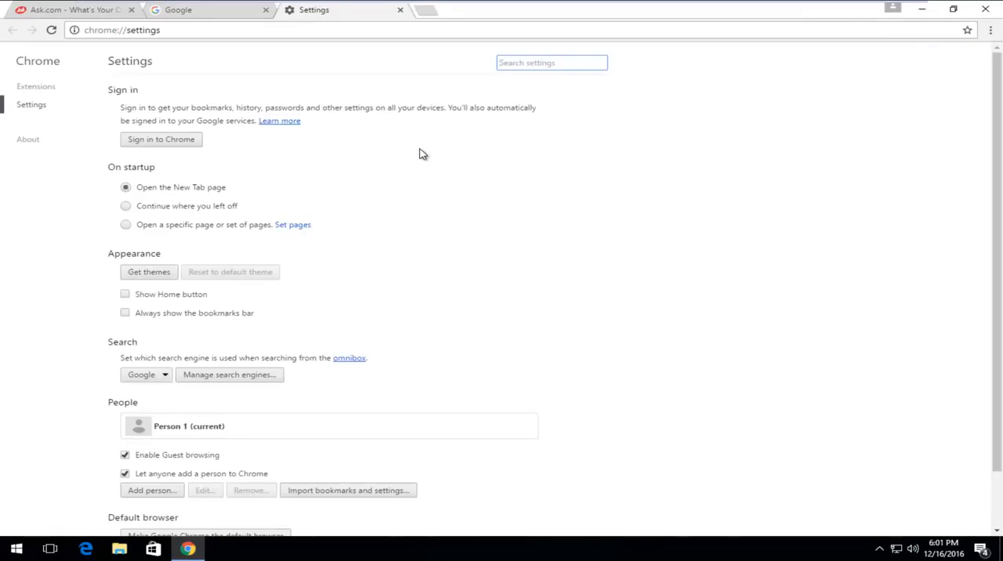
# Step: Set On startup to 'Open a specific page or set of pages' and start adding a page
pyautogui.scroll(-3)
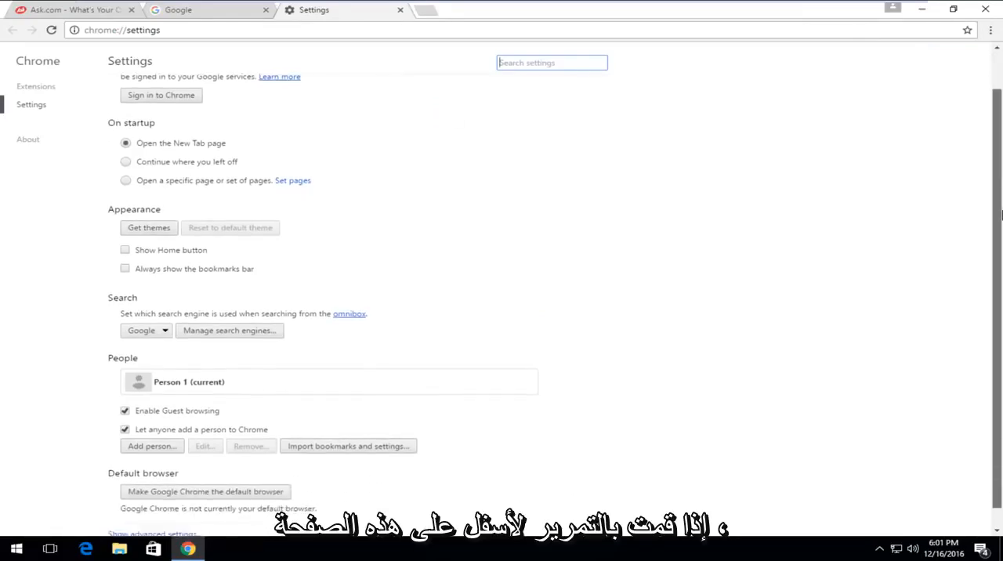
pyautogui.scroll(-3)
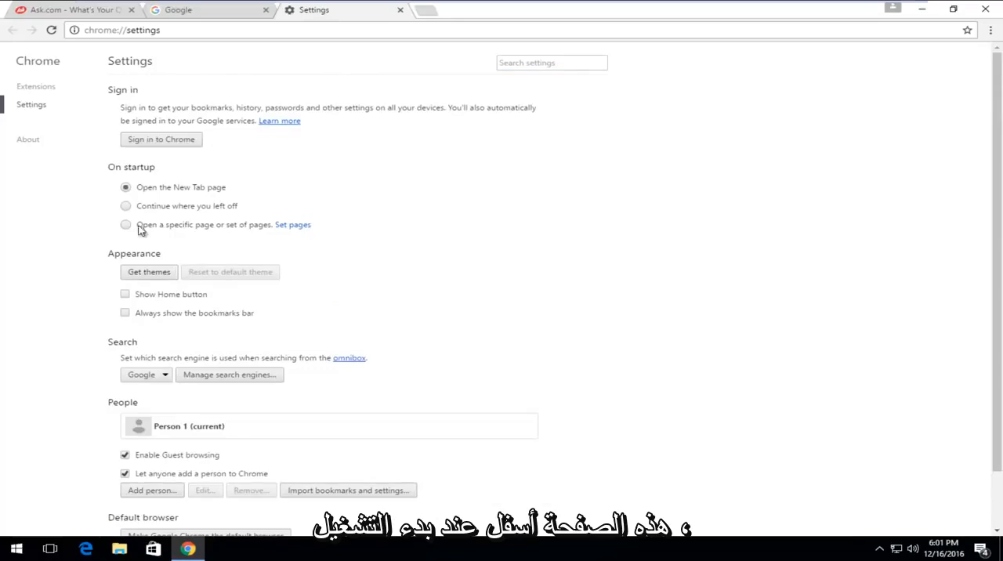
pyautogui.moveTo(239, 233)
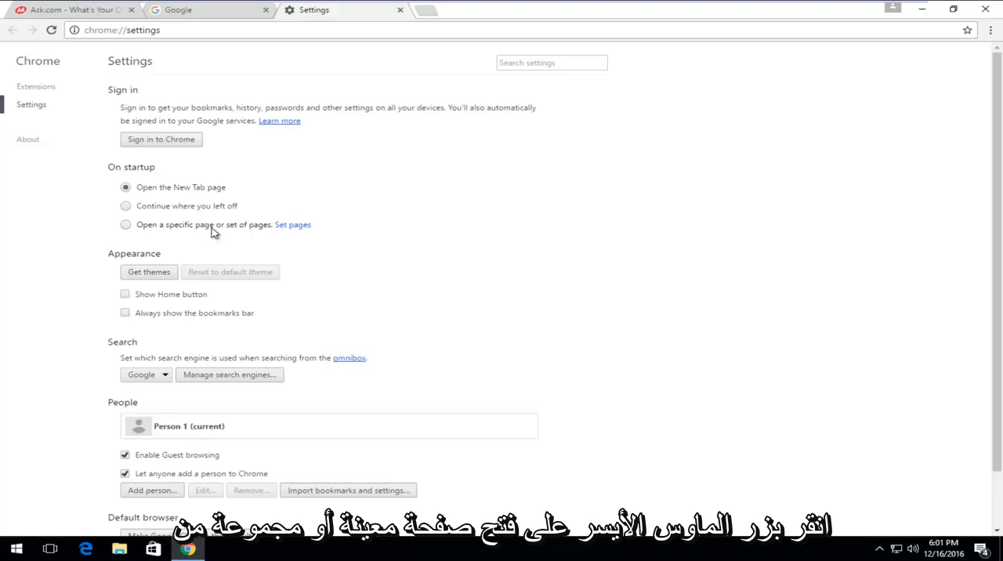
pyautogui.click(125, 225)
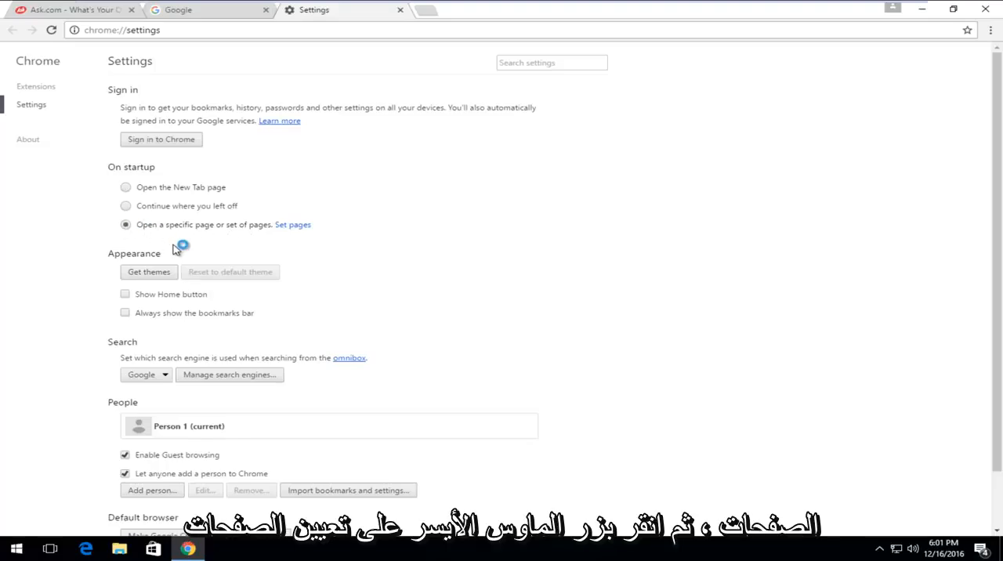
pyautogui.click(292, 225)
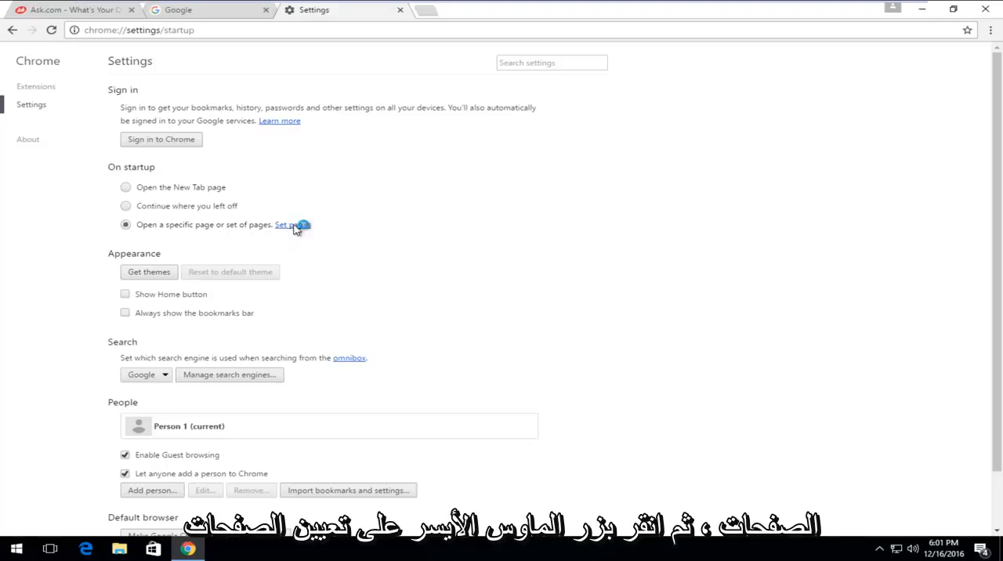
pyautogui.click(292, 225)
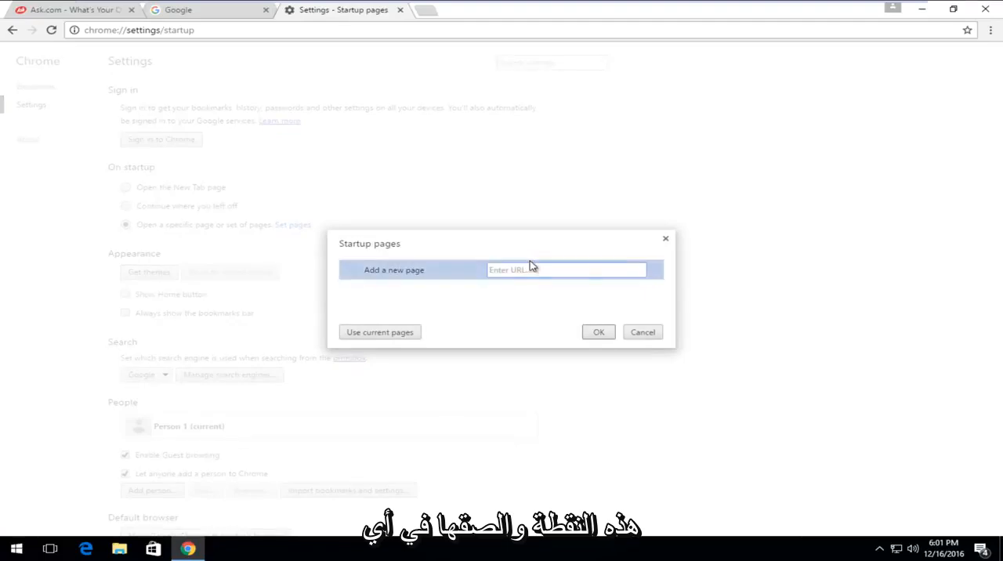
pyautogui.write('https://www.google.co.in/')
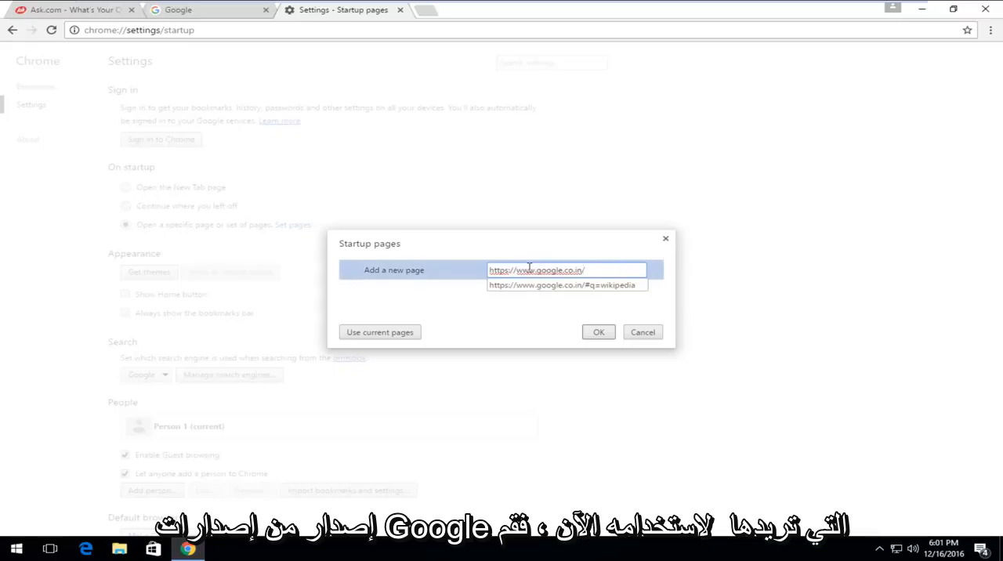
pyautogui.moveTo(551, 339)
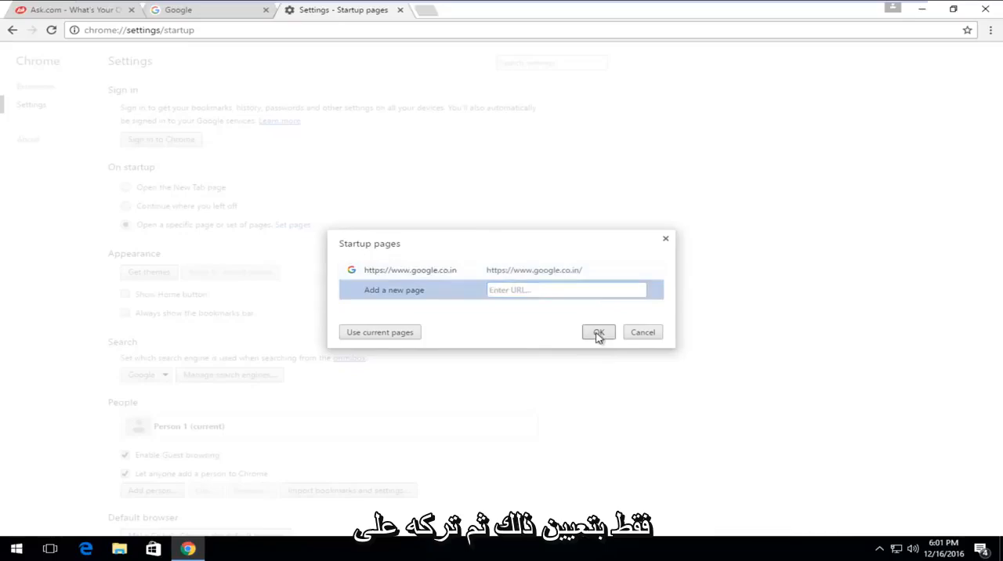
pyautogui.click(598, 332)
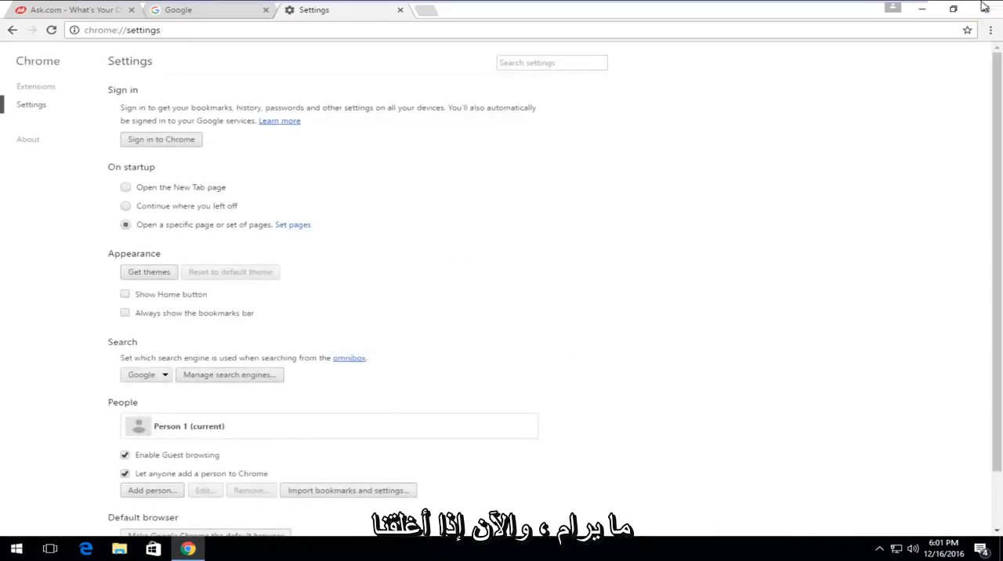
pyautogui.click(8, 548)
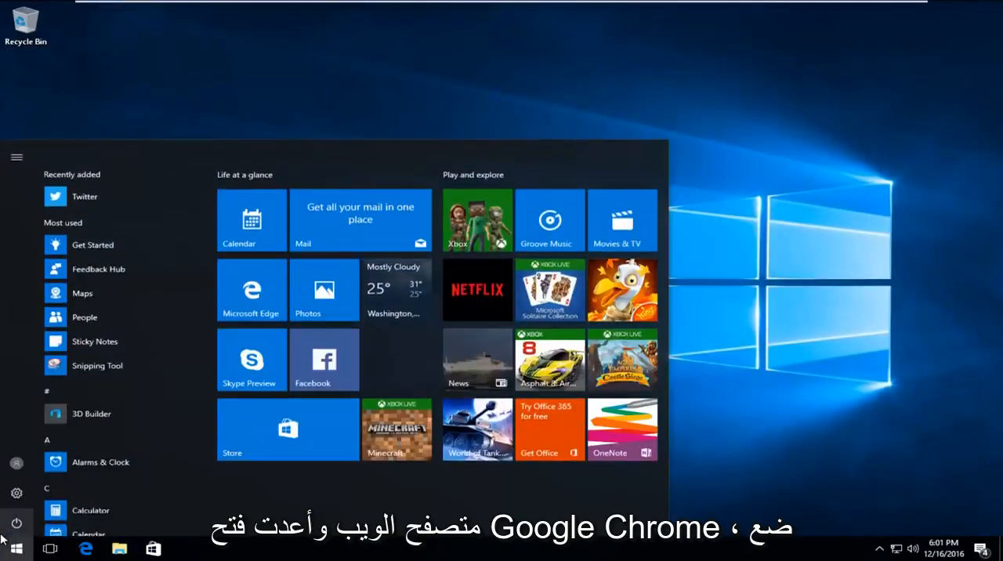
pyautogui.write('chrome')
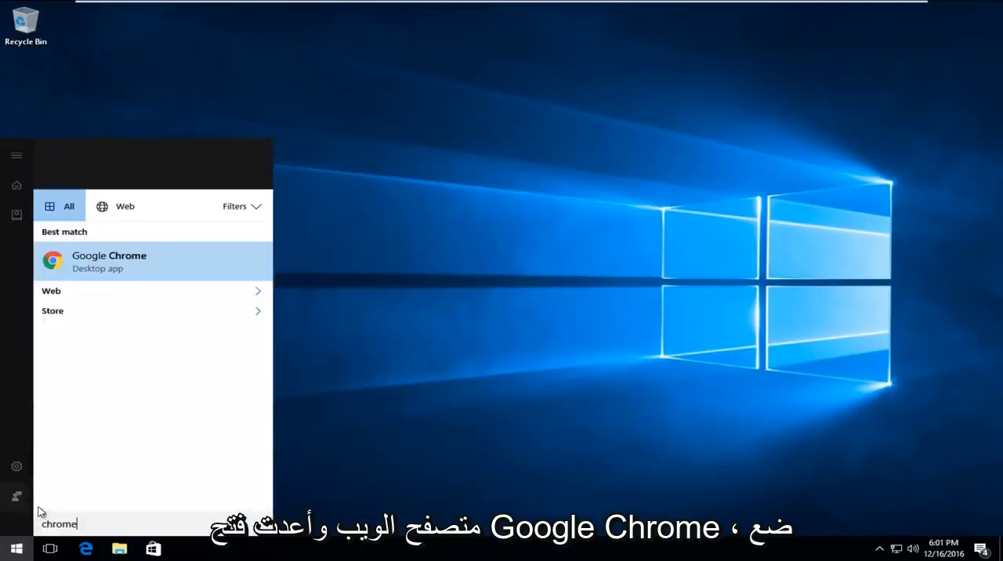